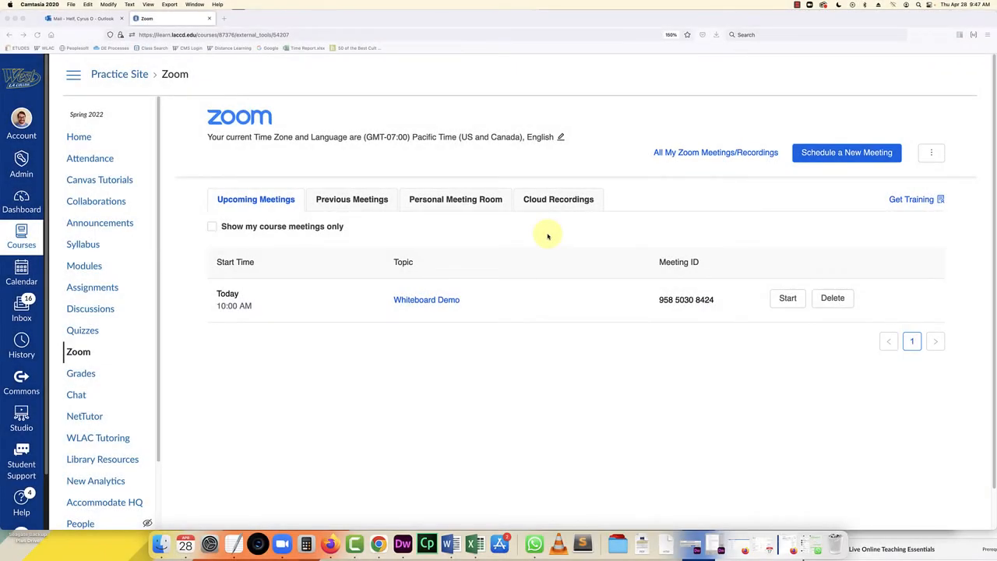
mouse_move(557, 233)
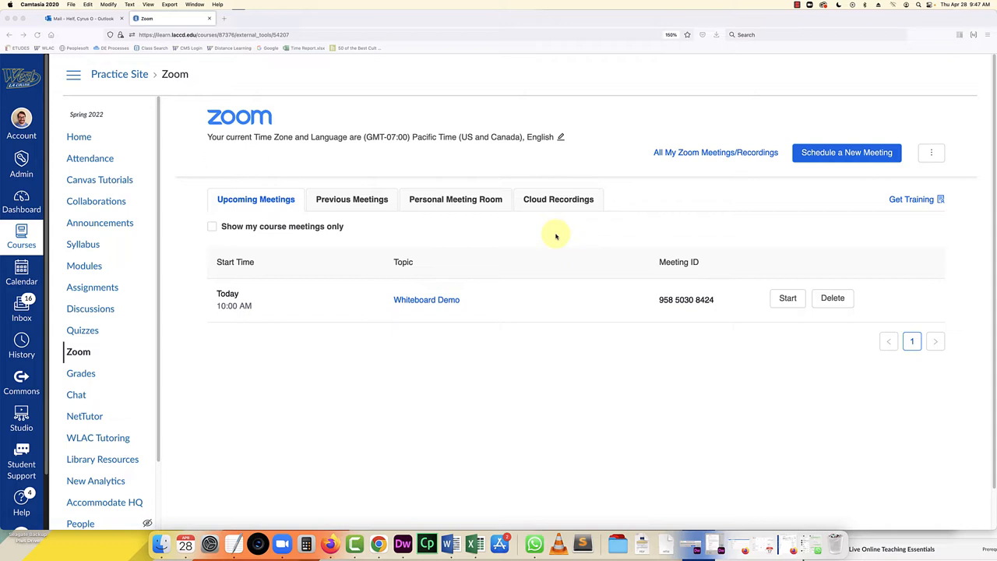
mouse_move(78, 352)
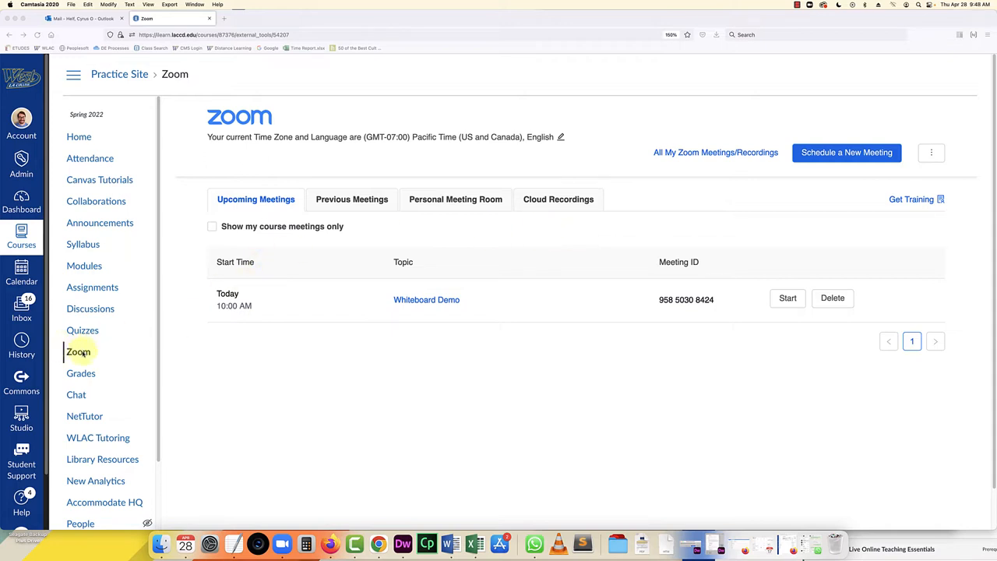
mouse_move(223, 304)
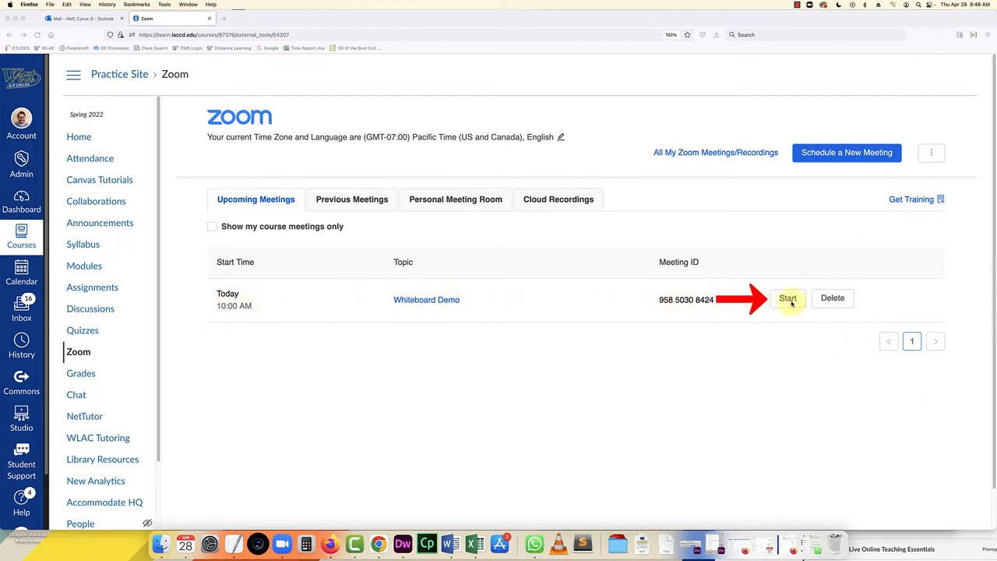
Step: Start the Whiteboard Demo meeting from Firefox and open it in the zoom.us app
left_click(787, 297)
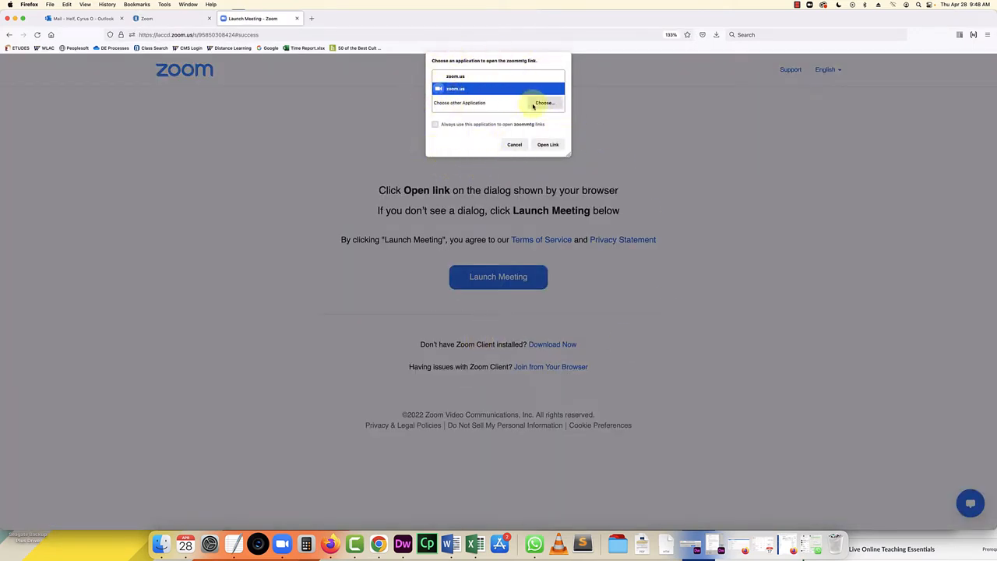
mouse_move(476, 88)
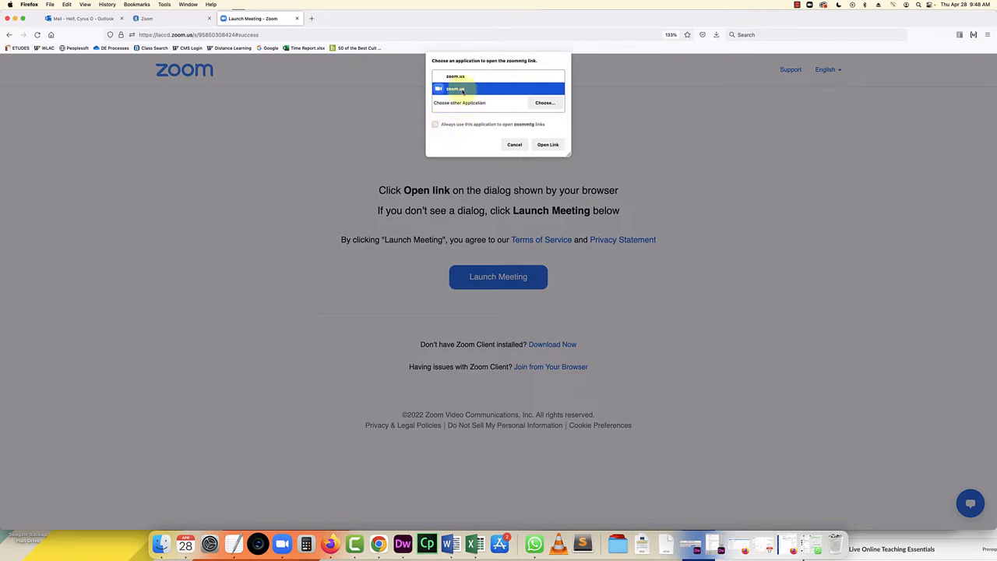
left_click(547, 144)
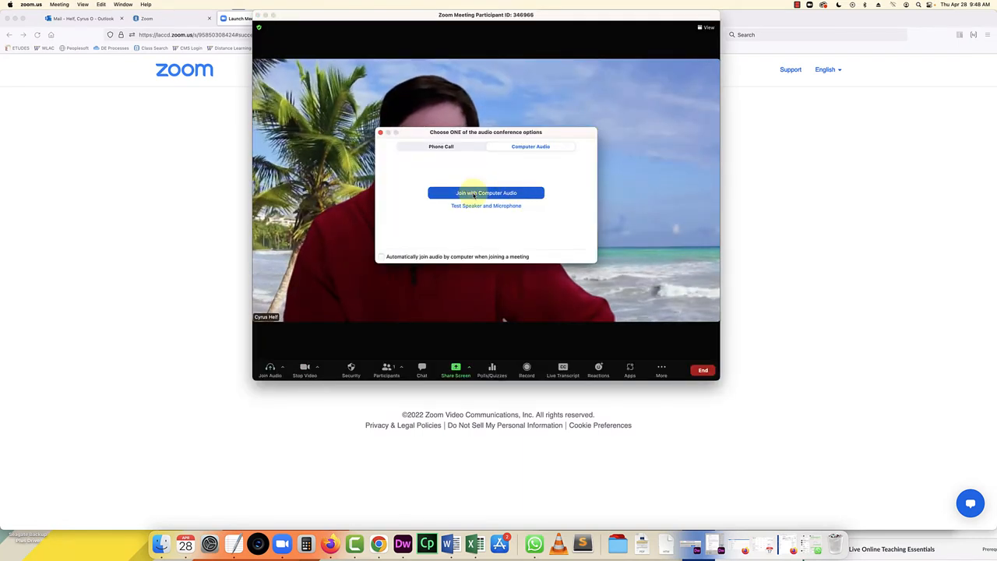
Step: Join with computer audio and unmute the microphone
left_click(485, 193)
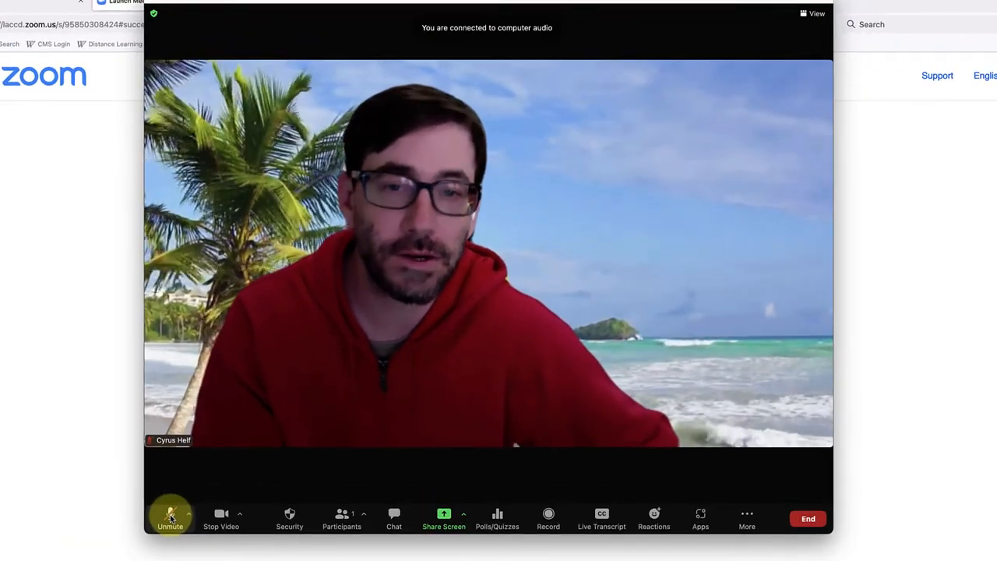
left_click(170, 518)
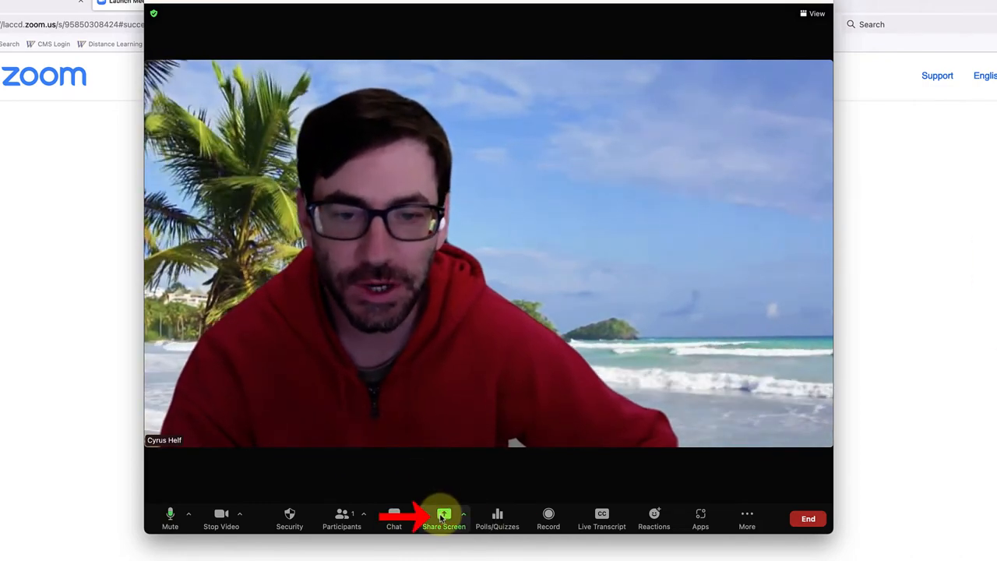
Step: Share a blank Whiteboard from the Basic share options
left_click(444, 518)
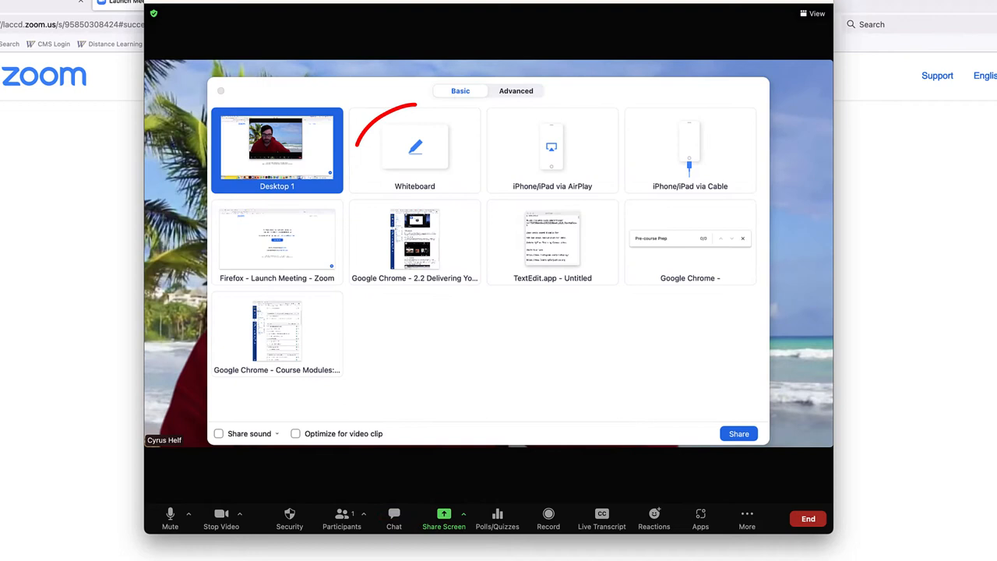
mouse_move(415, 147)
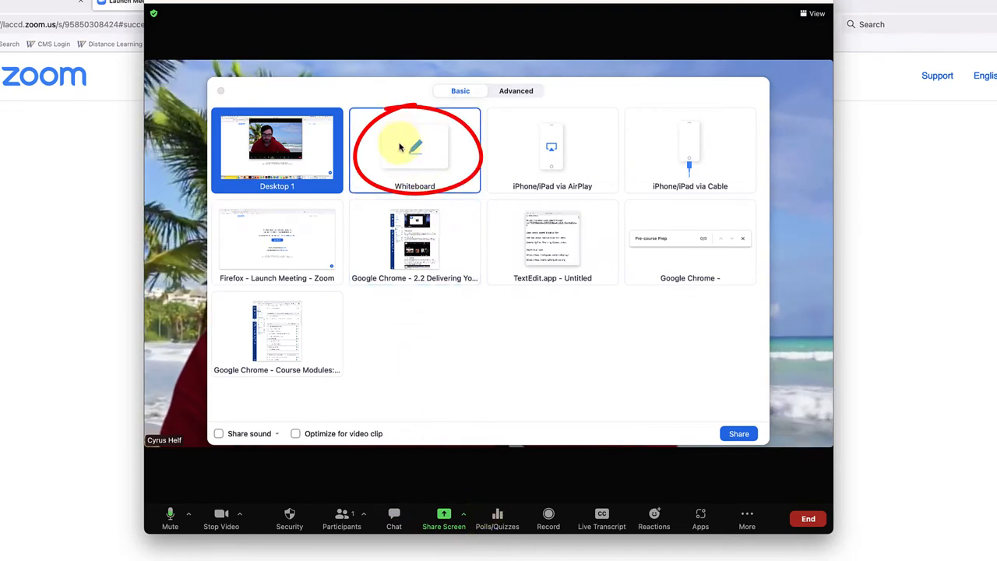
left_click(415, 150)
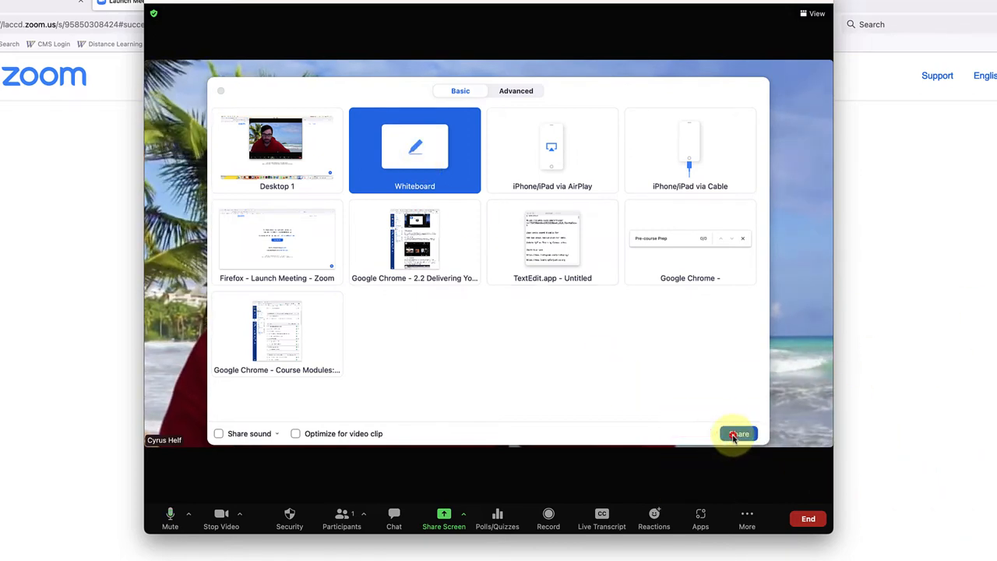
left_click(737, 434)
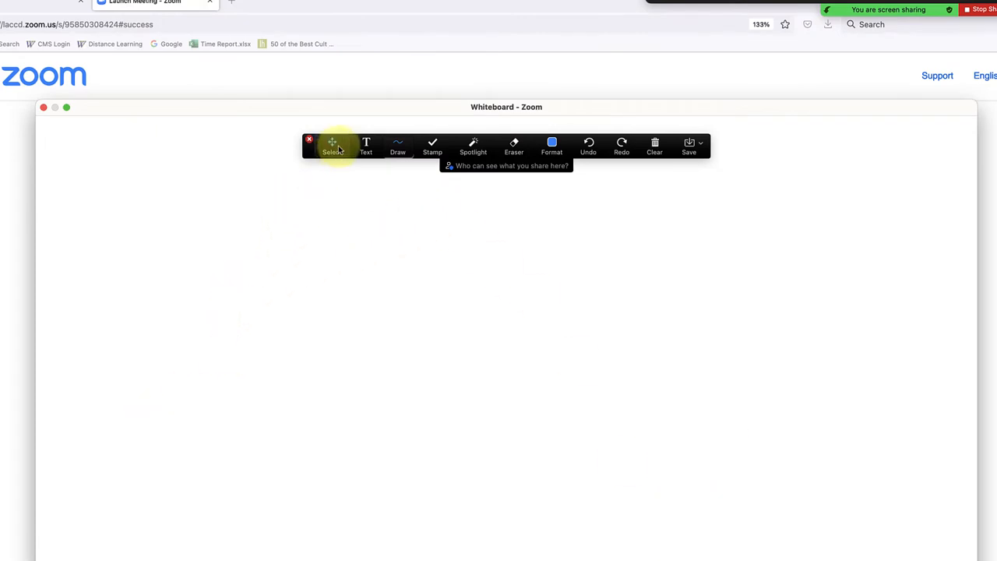
mouse_move(589, 146)
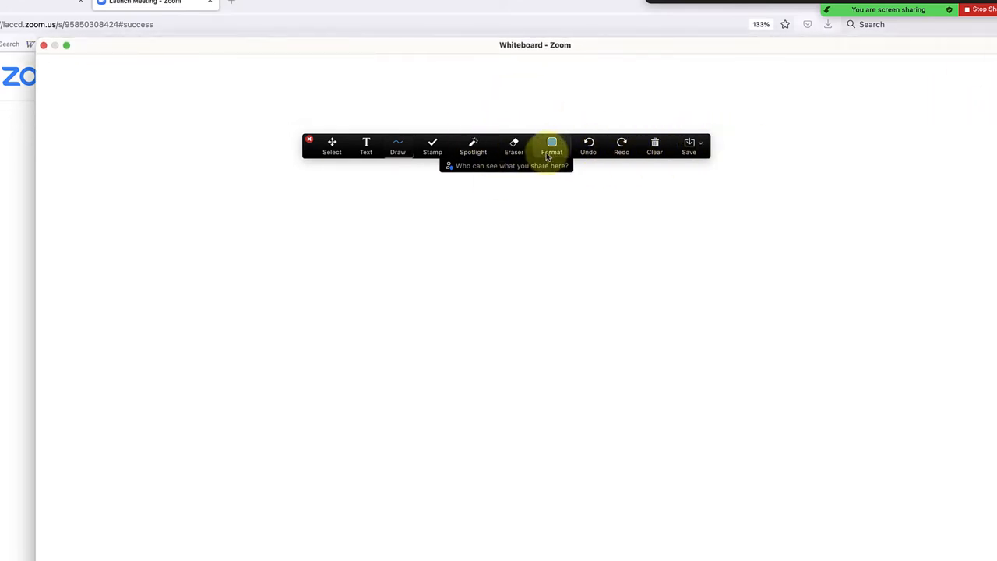
Step: Select the Text annotation tool and show its colour and line-width format options
left_click(551, 145)
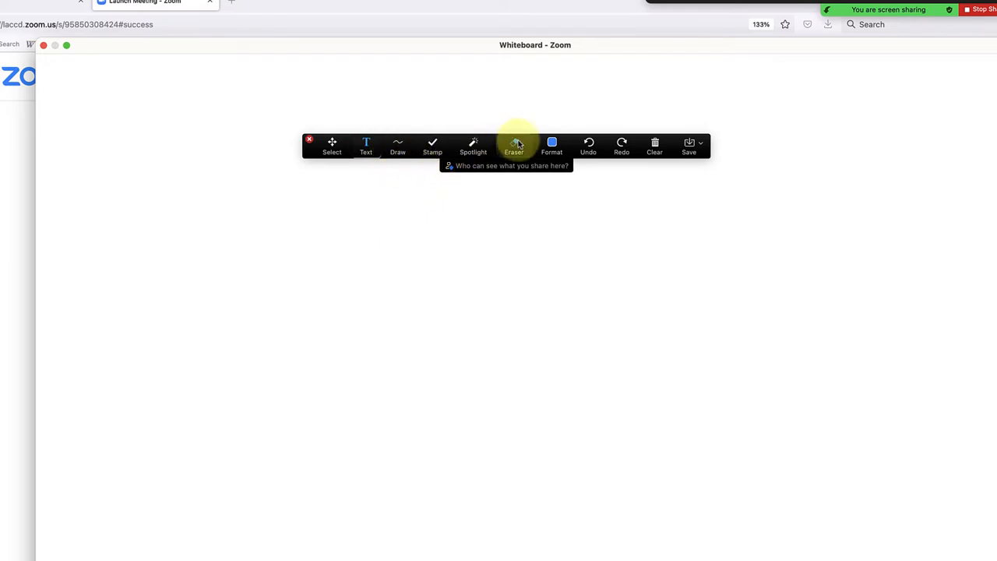
mouse_move(483, 166)
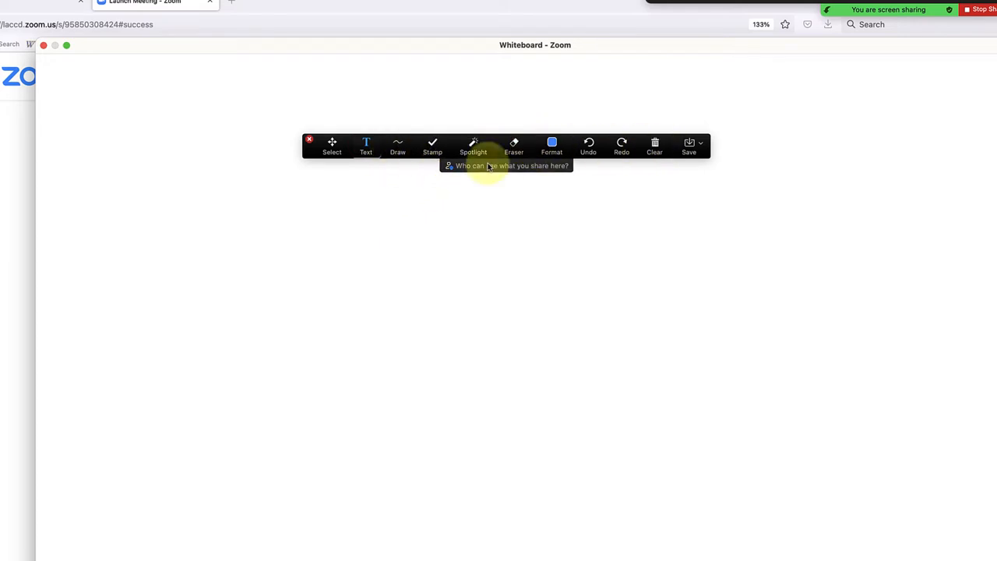
left_click(551, 145)
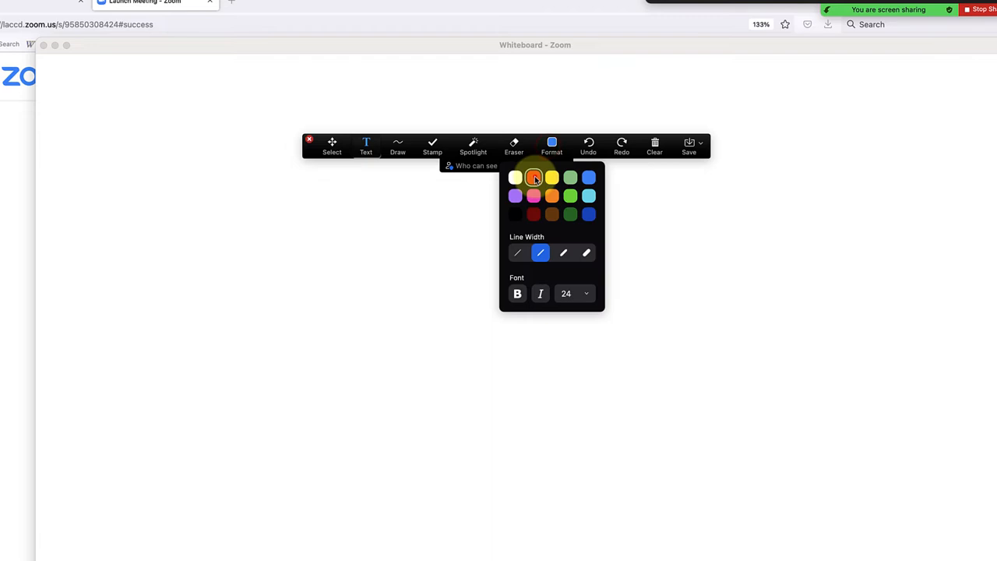
Step: Choose the red swatch as the annotation colour
left_click(397, 146)
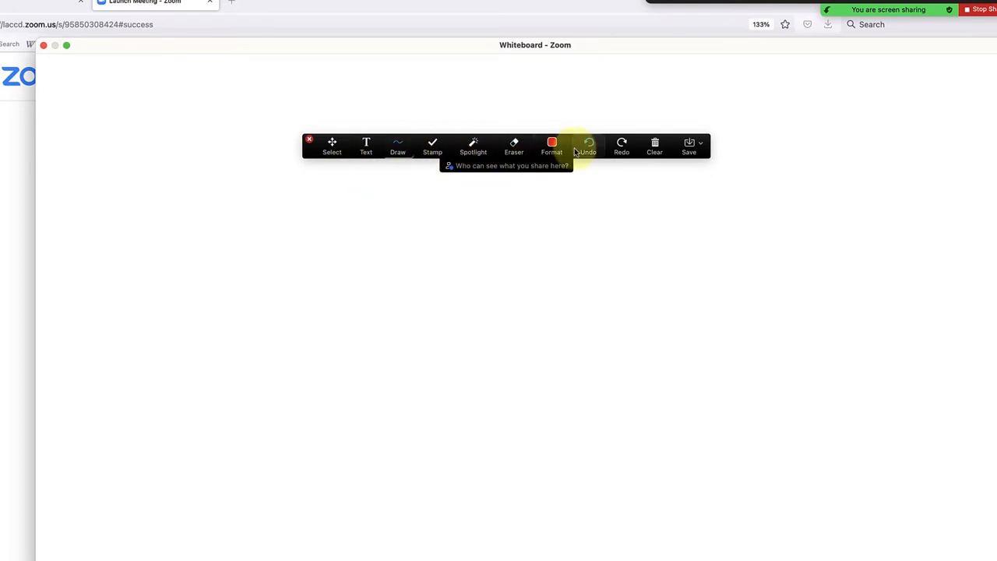
mouse_move(662, 147)
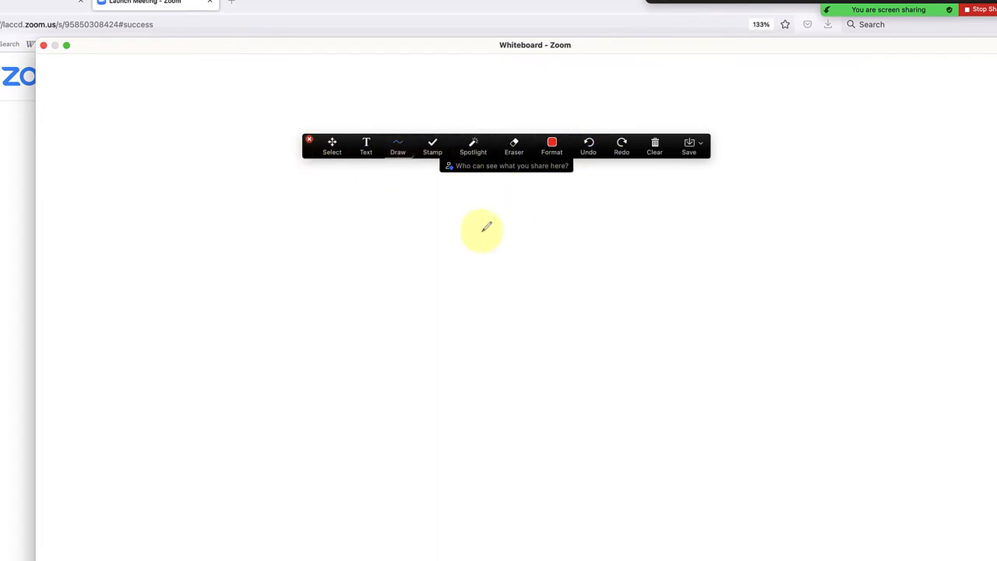
mouse_move(323, 232)
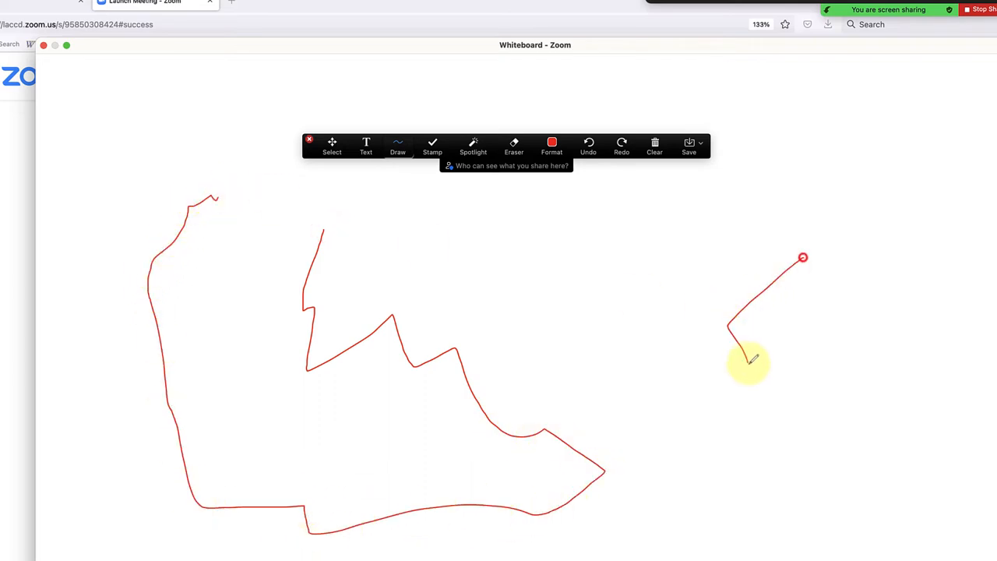
Step: Draw a red freehand line, then clear all drawings until the whiteboard is blank
left_click_drag(748, 362, 514, 323)
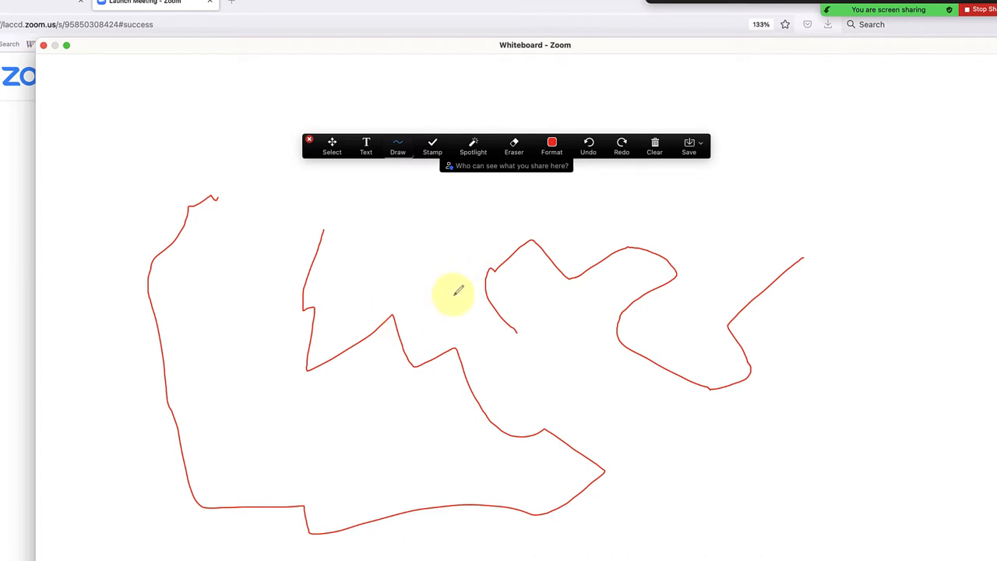
mouse_move(436, 215)
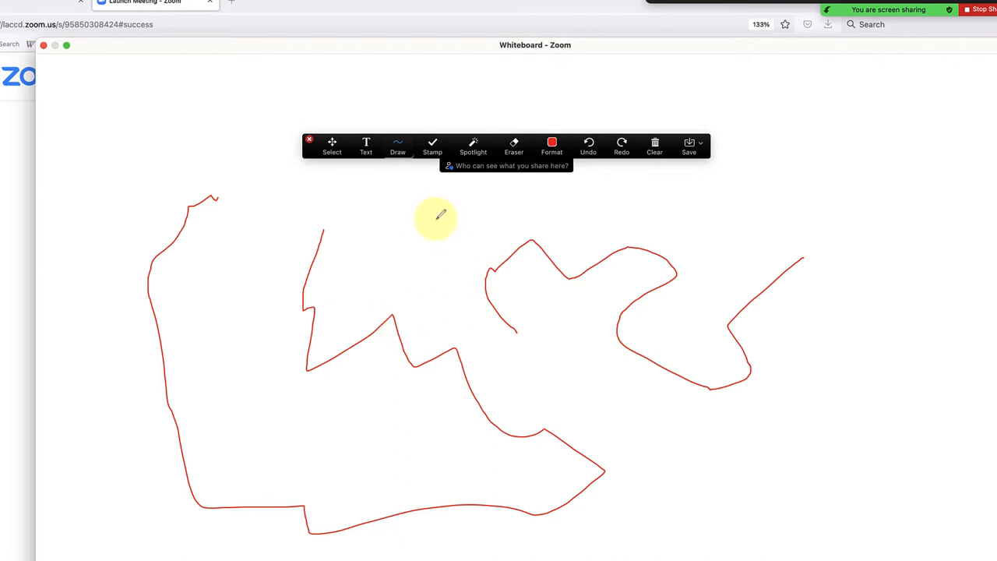
mouse_move(434, 283)
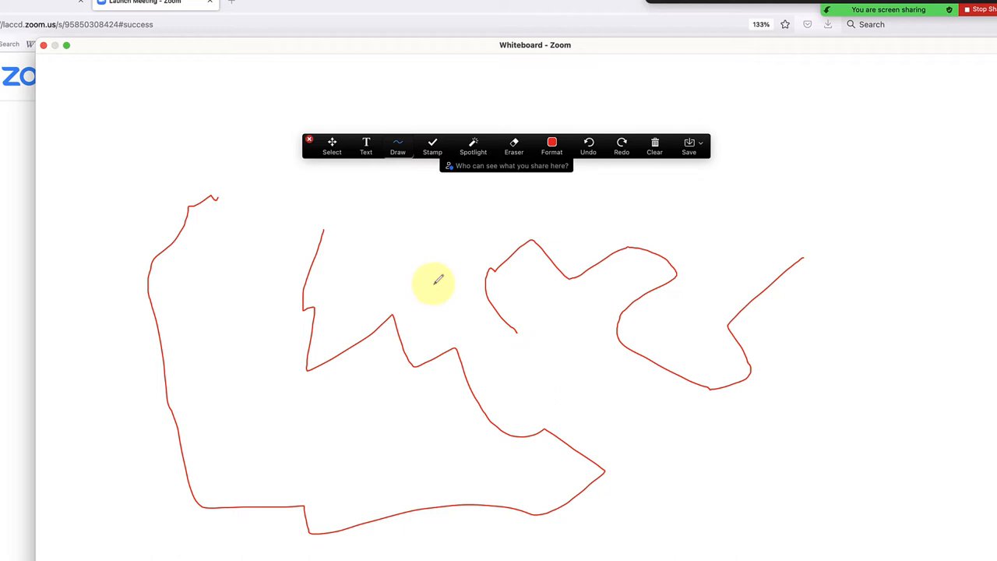
mouse_move(459, 279)
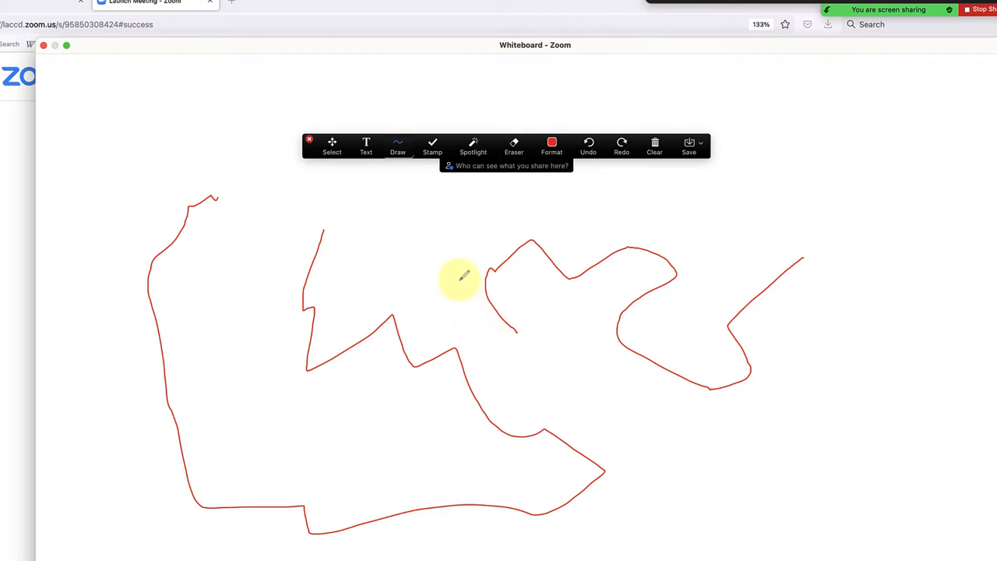
mouse_move(459, 260)
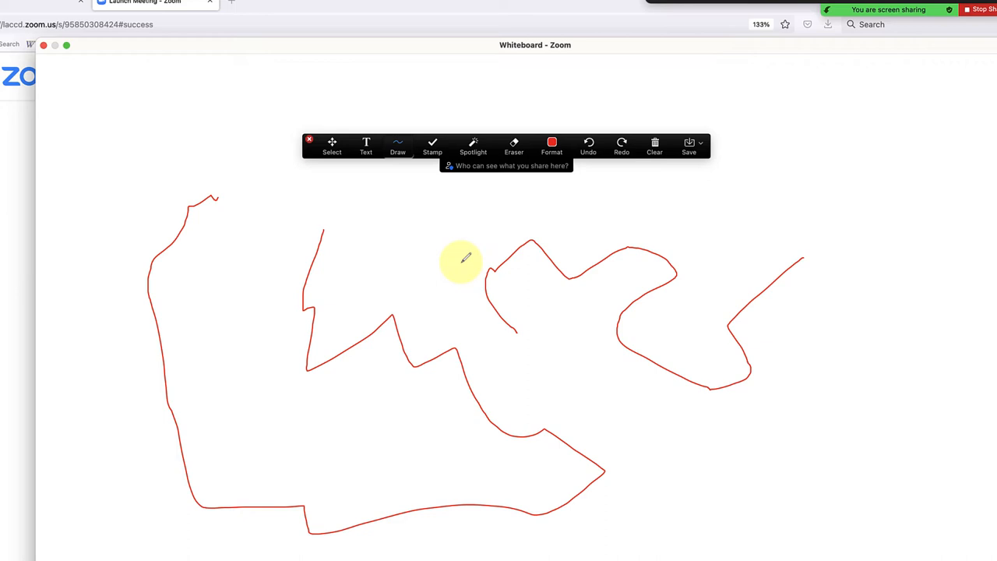
mouse_move(563, 341)
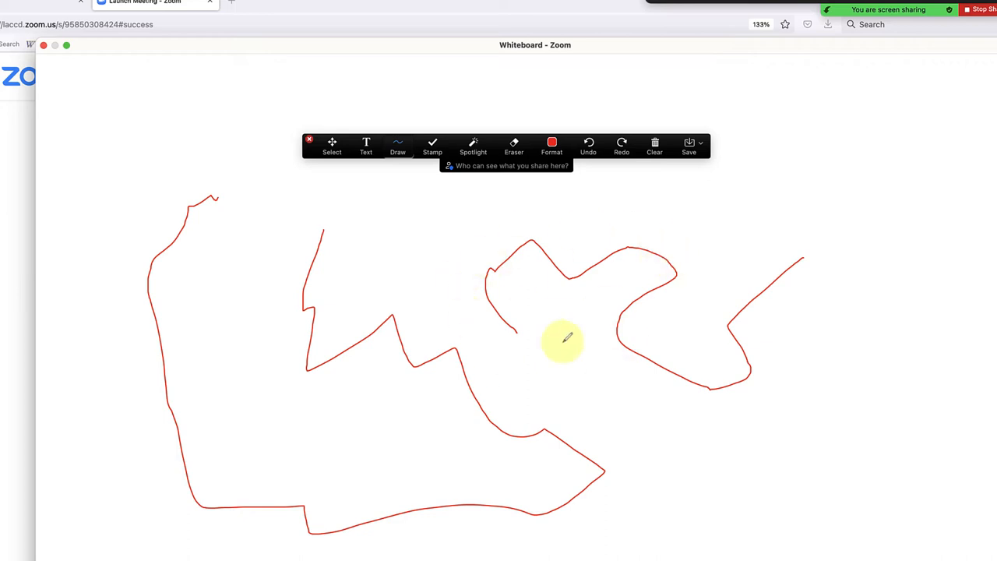
mouse_move(589, 335)
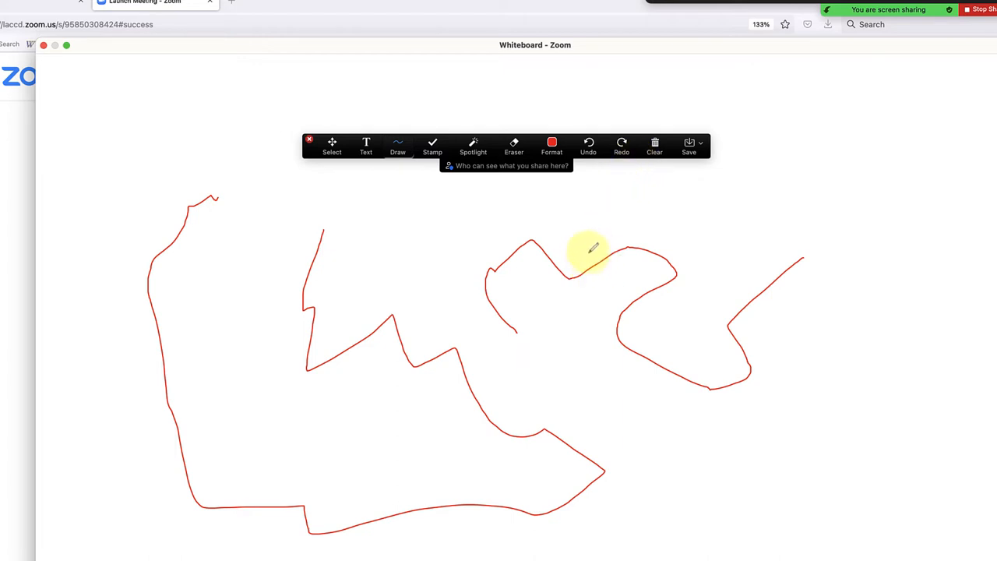
mouse_move(528, 210)
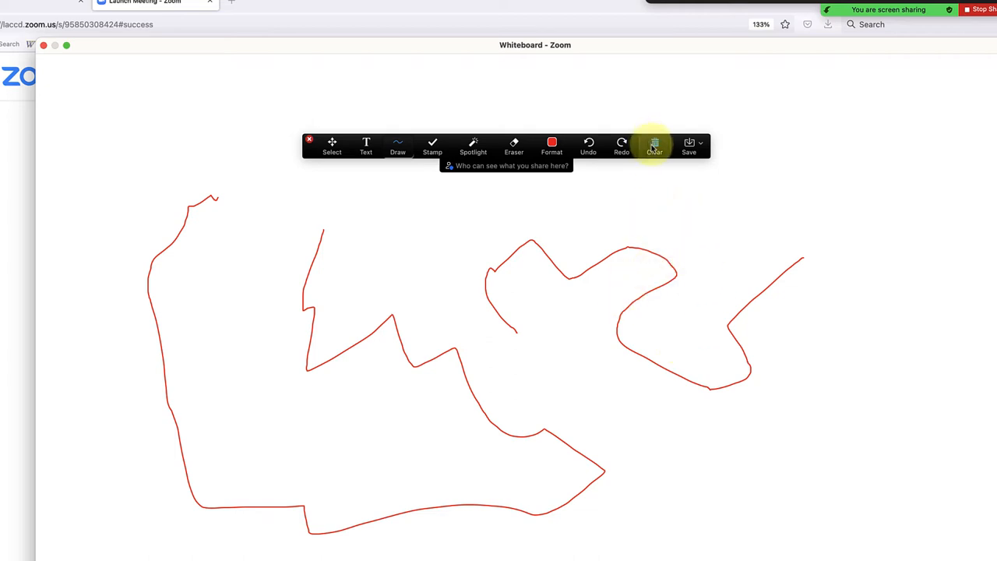
left_click(655, 145)
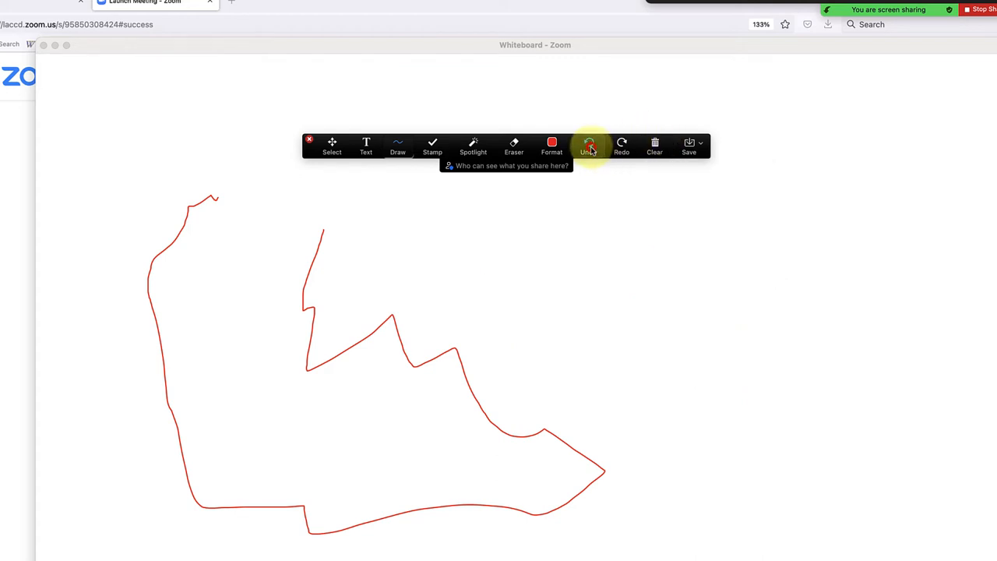
left_click(588, 145)
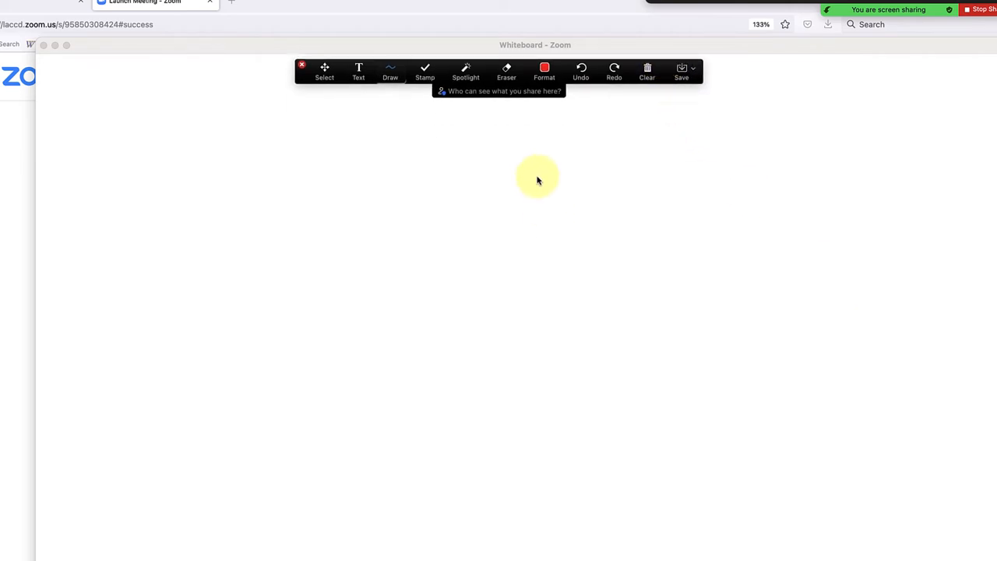
mouse_move(467, 195)
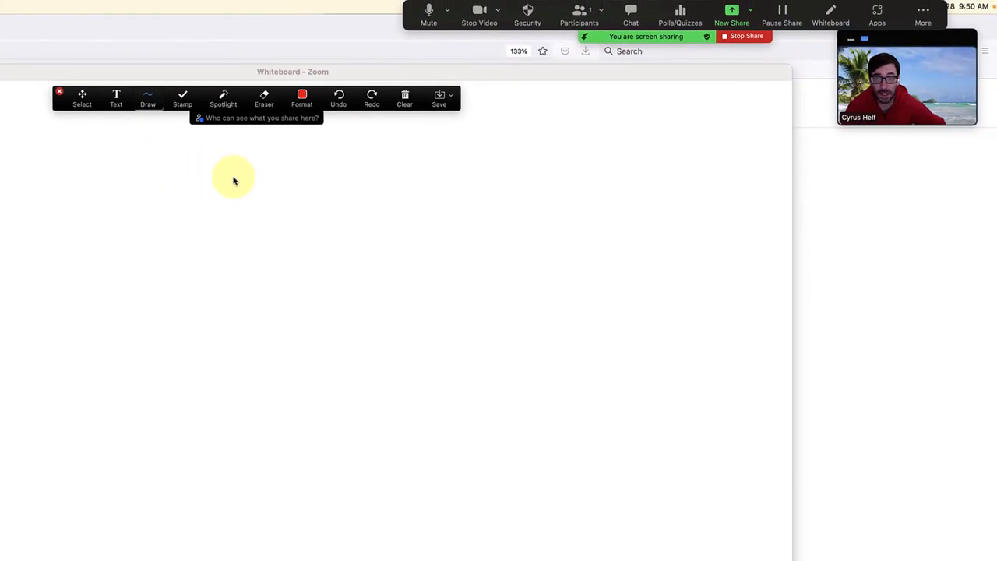
mouse_move(187, 153)
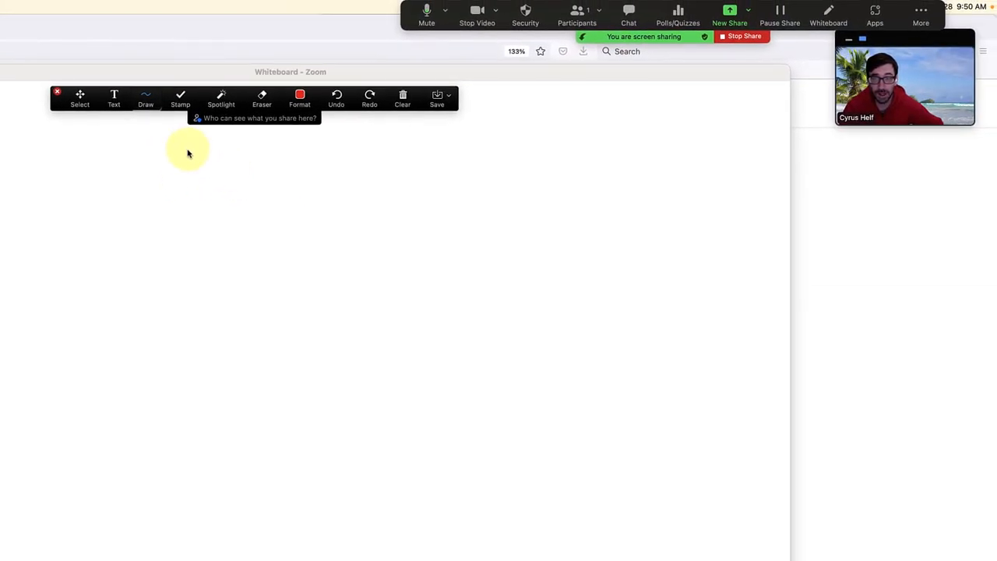
mouse_move(171, 218)
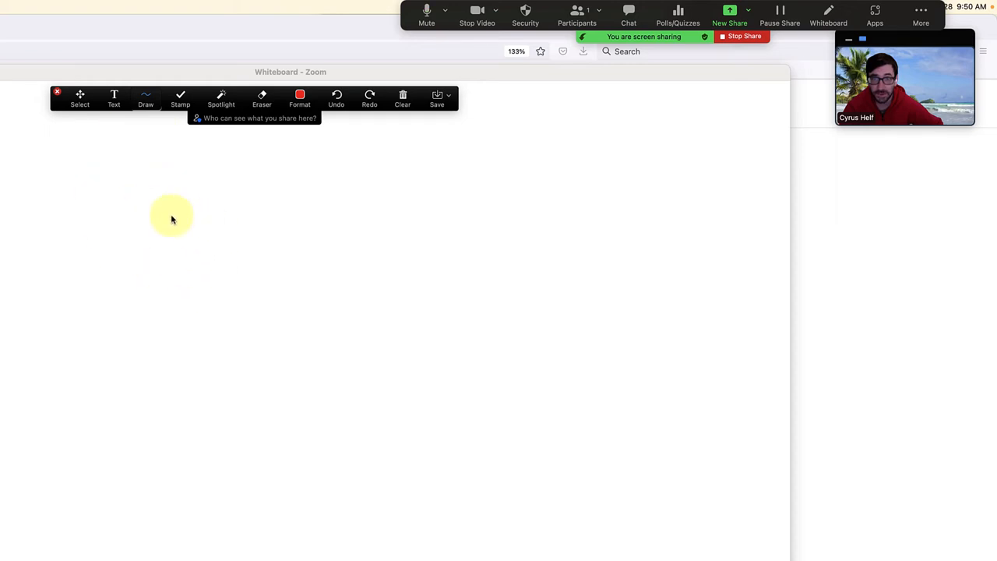
mouse_move(278, 294)
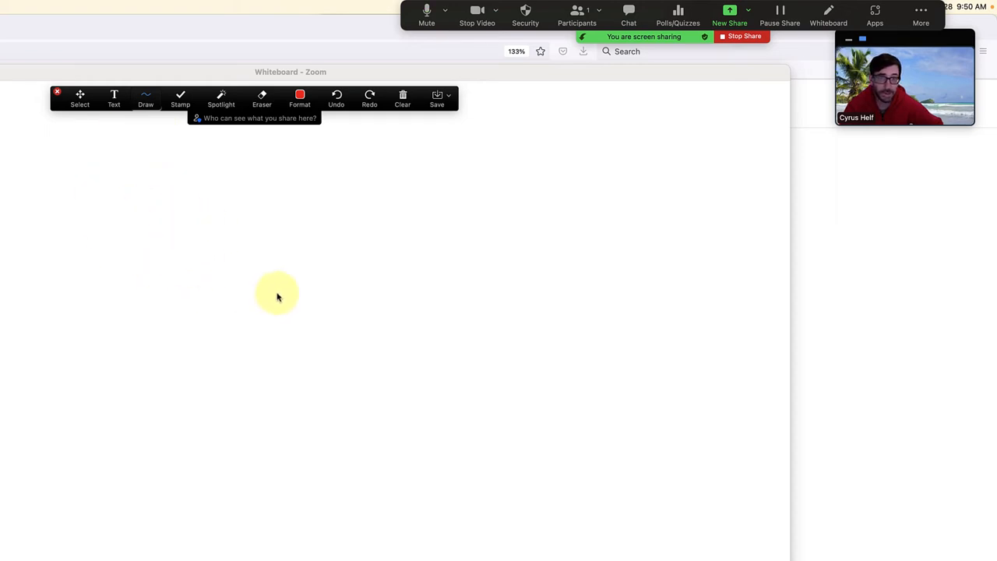
mouse_move(206, 115)
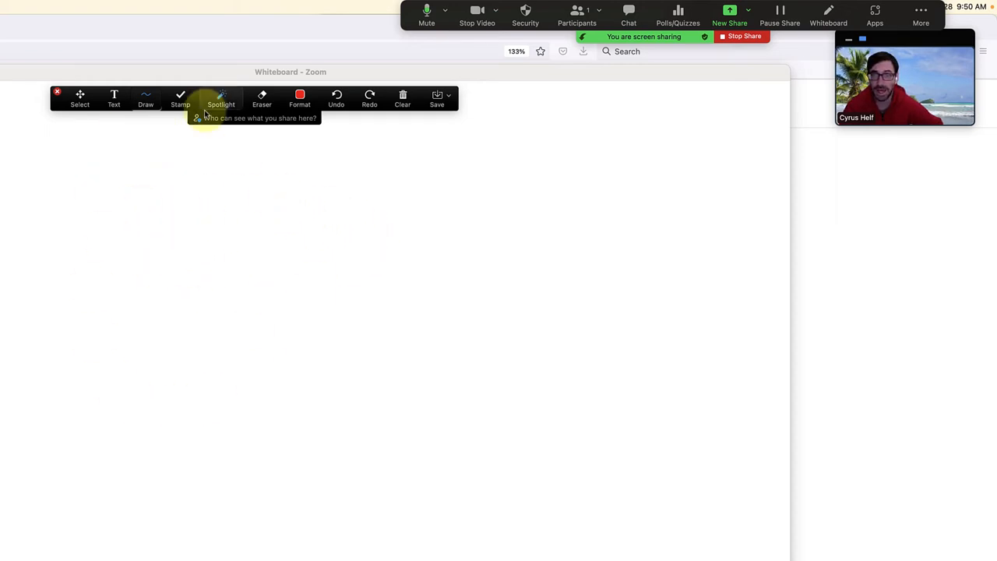
mouse_move(22, 377)
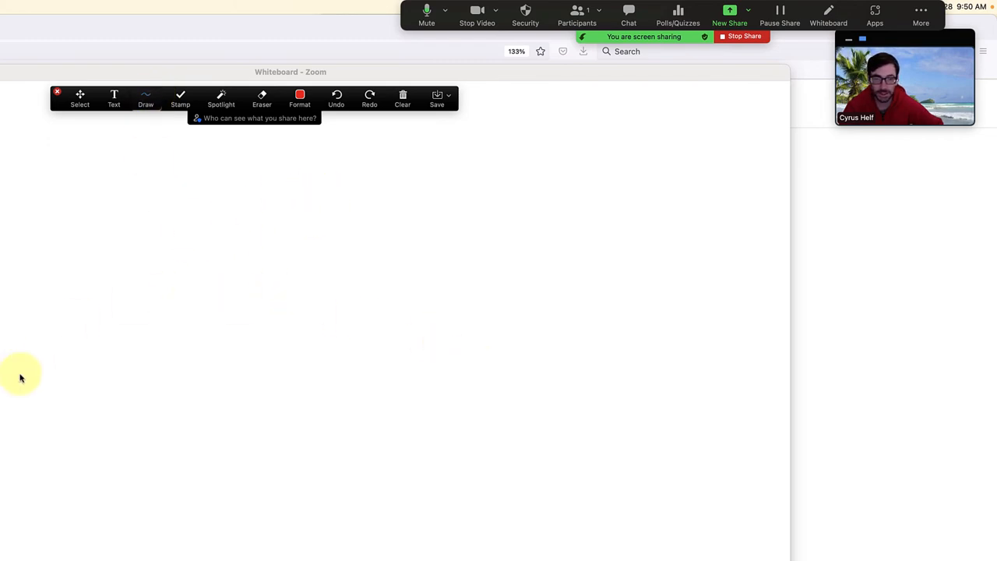
mouse_move(536, 380)
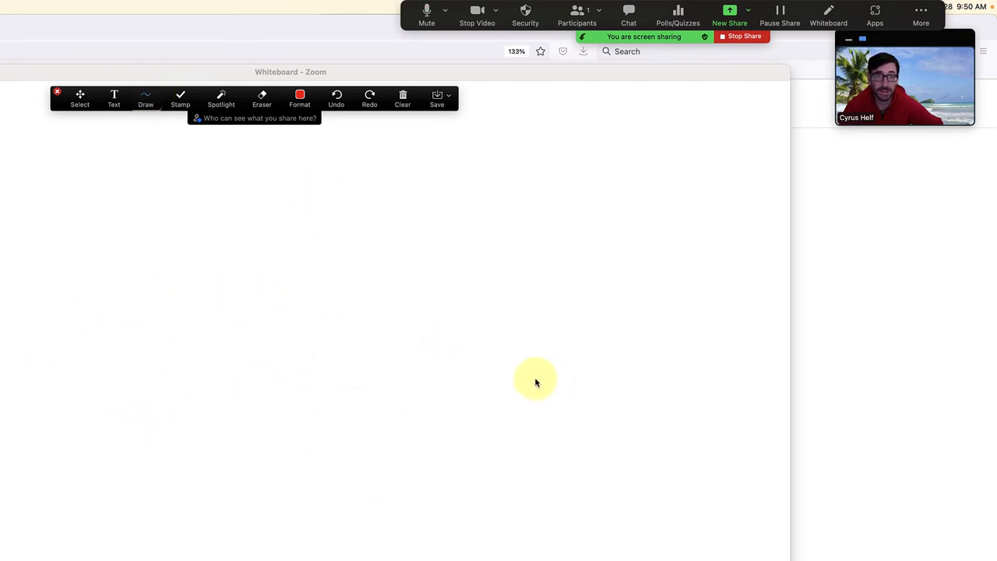
mouse_move(300, 374)
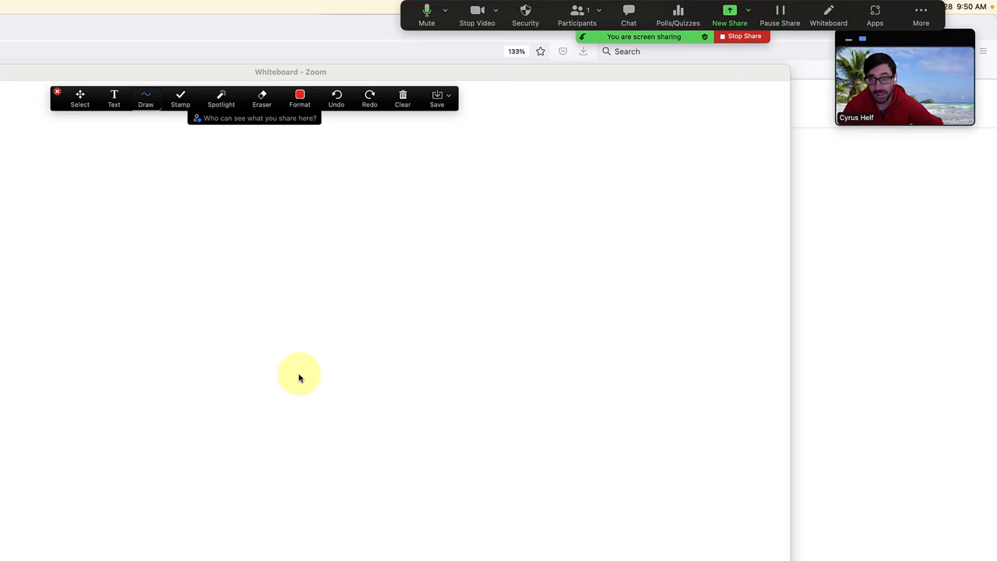
mouse_move(229, 251)
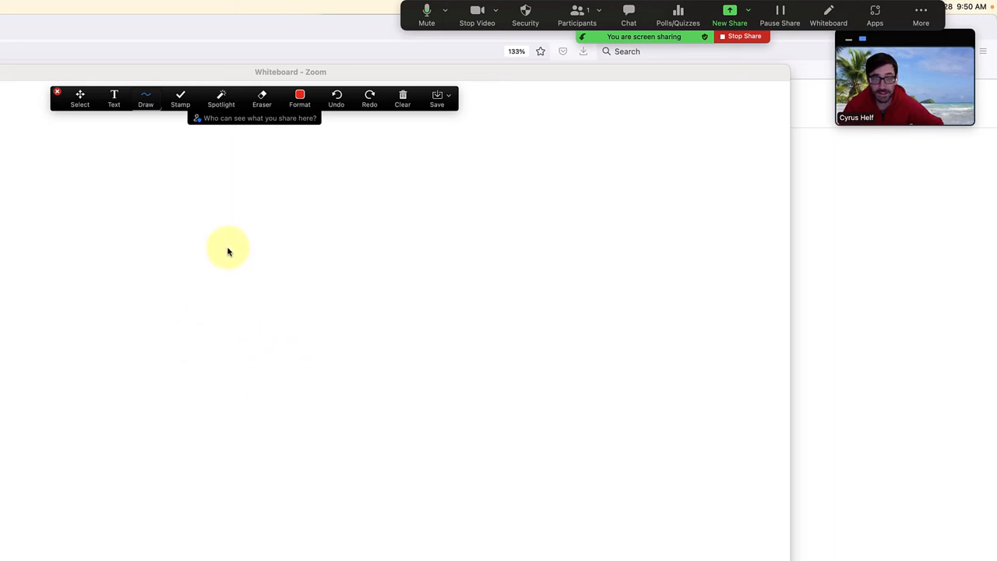
mouse_move(221, 270)
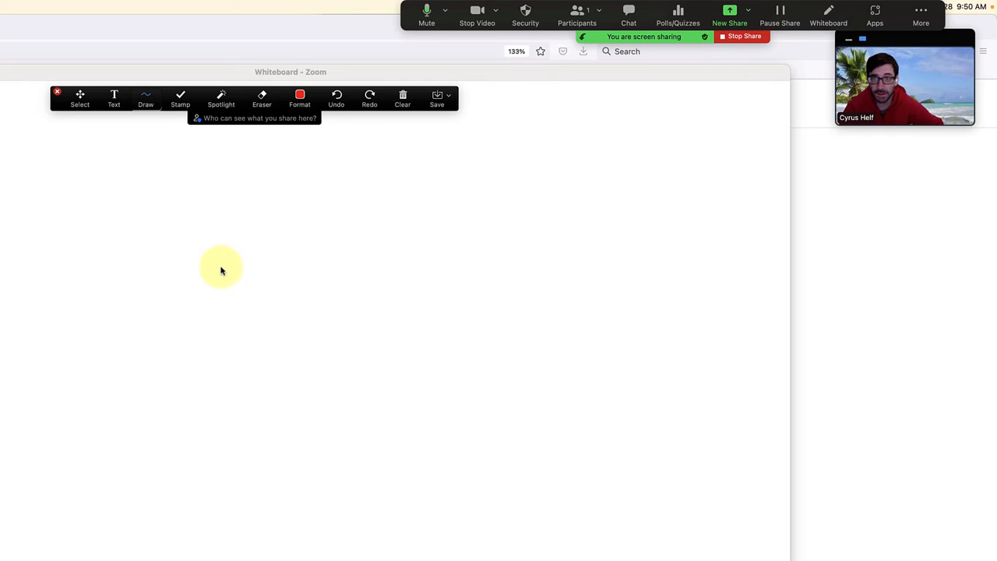
mouse_move(234, 162)
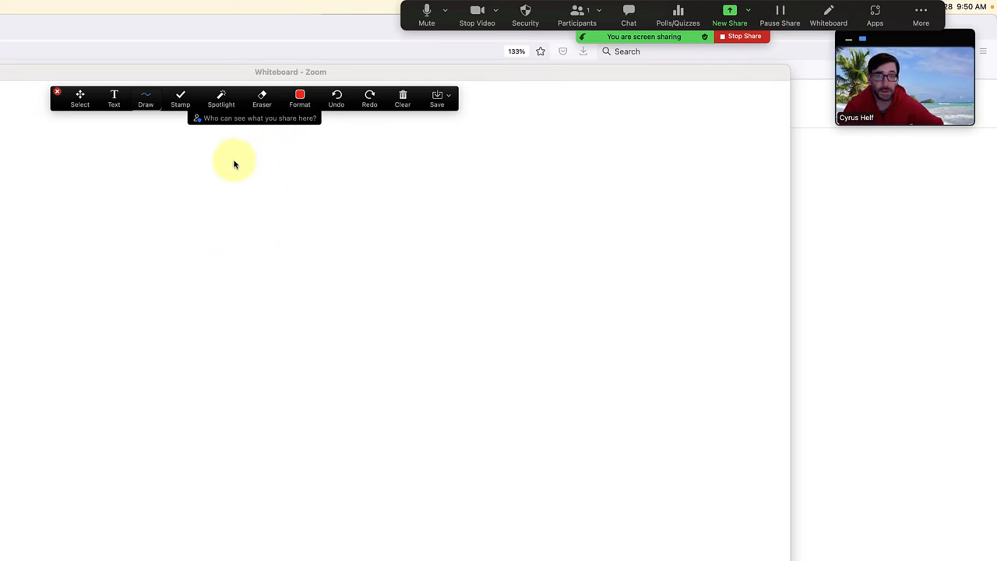
mouse_move(156, 206)
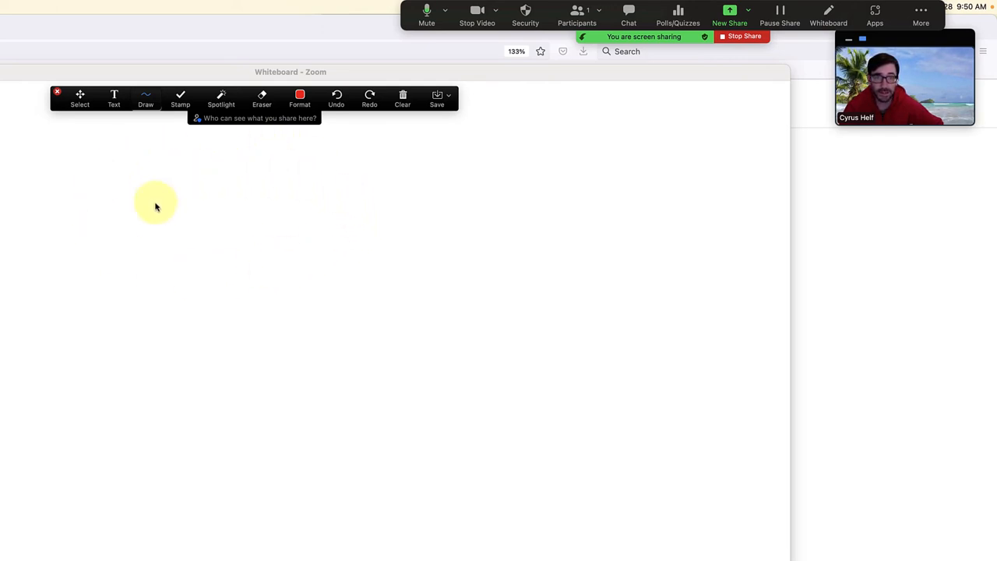
mouse_move(700, 120)
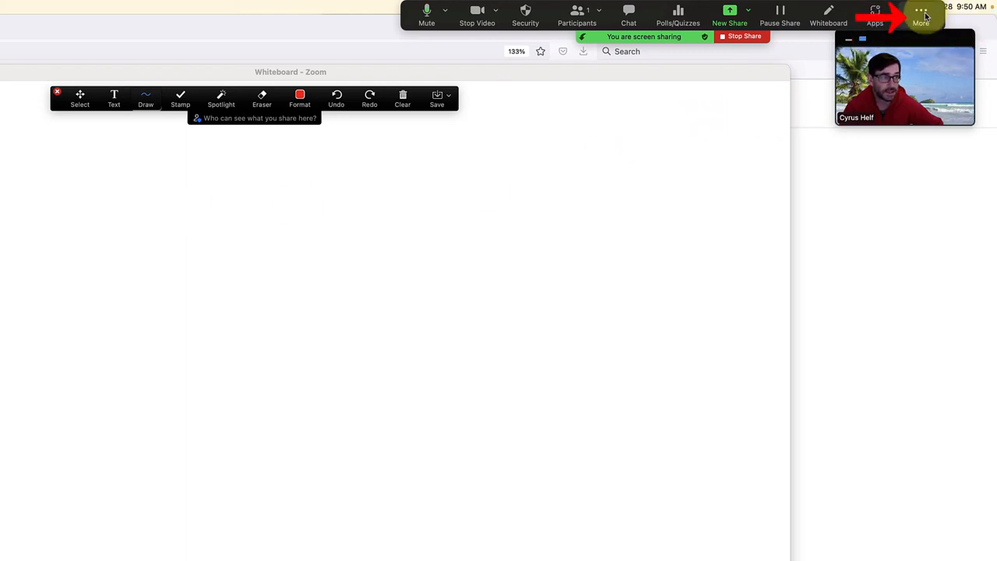
Step: Open the More menu showing the Enable Annotation for Others option
left_click(921, 14)
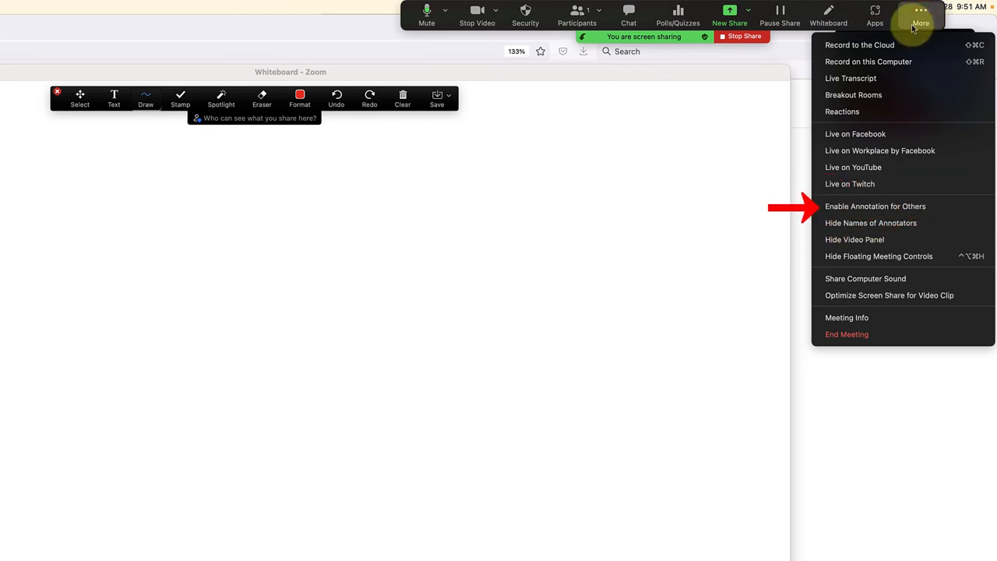
mouse_move(875, 205)
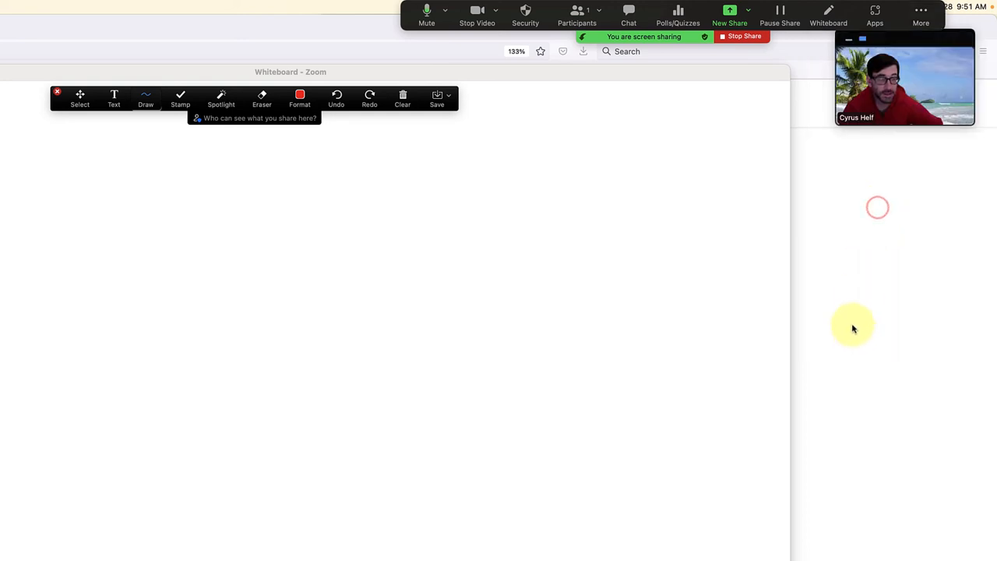
mouse_move(610, 298)
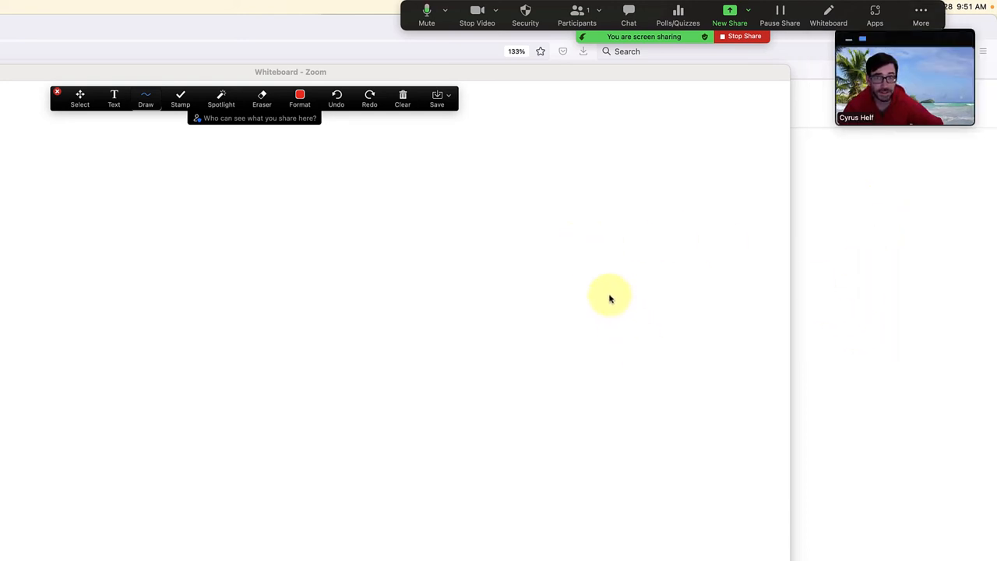
mouse_move(221, 99)
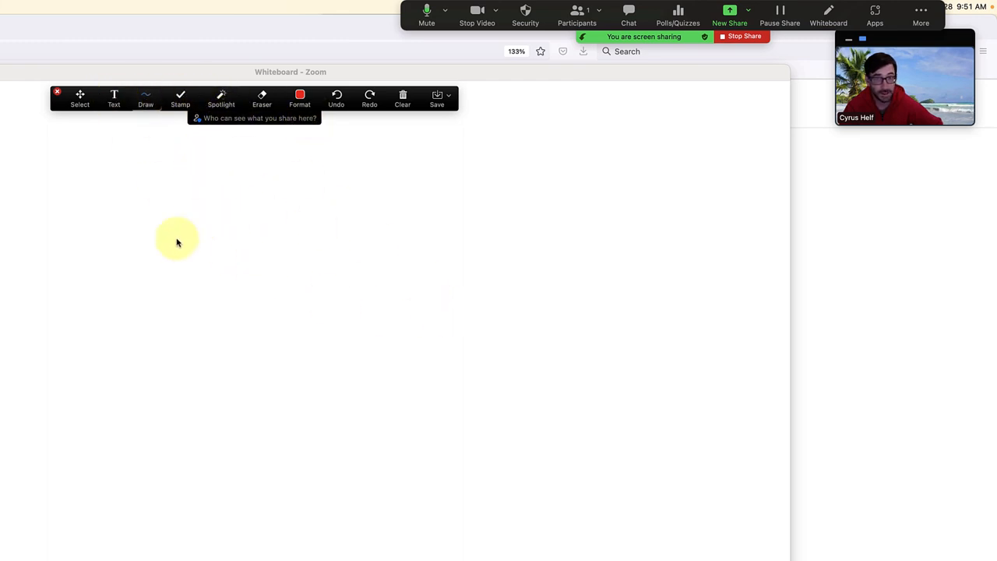
mouse_move(360, 315)
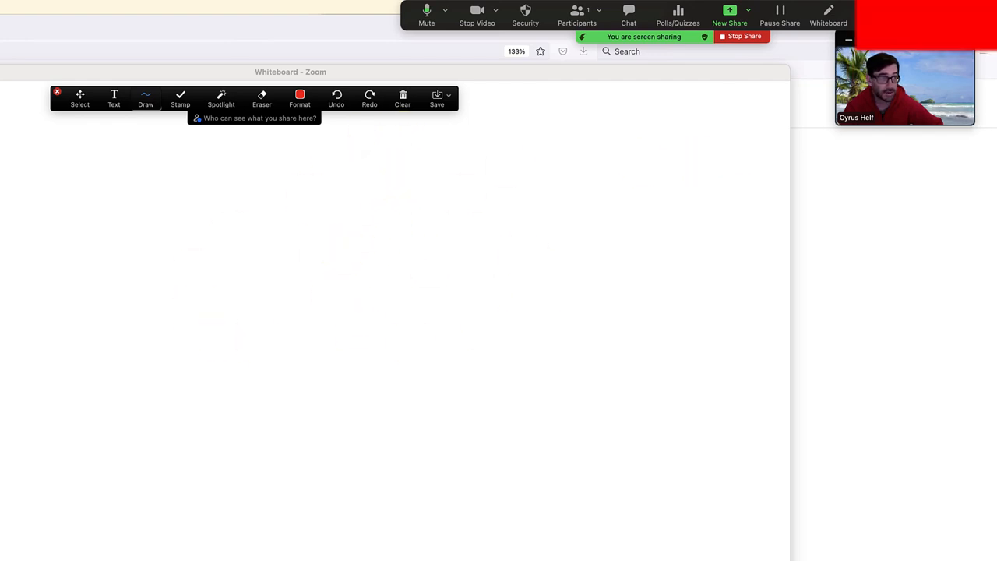
Step: Reopen the More menu to reach Disable Annotation for Others
left_click(920, 14)
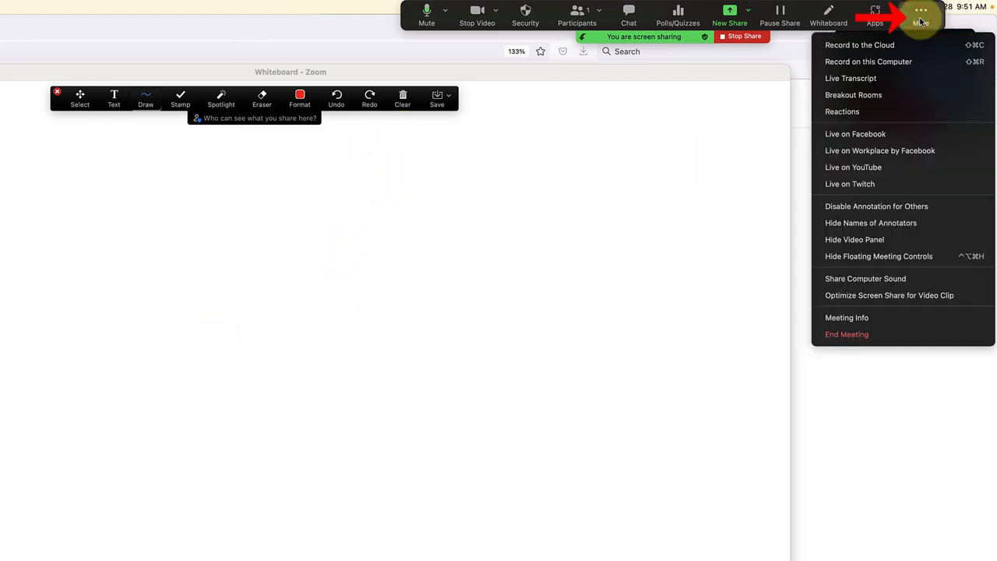
mouse_move(876, 206)
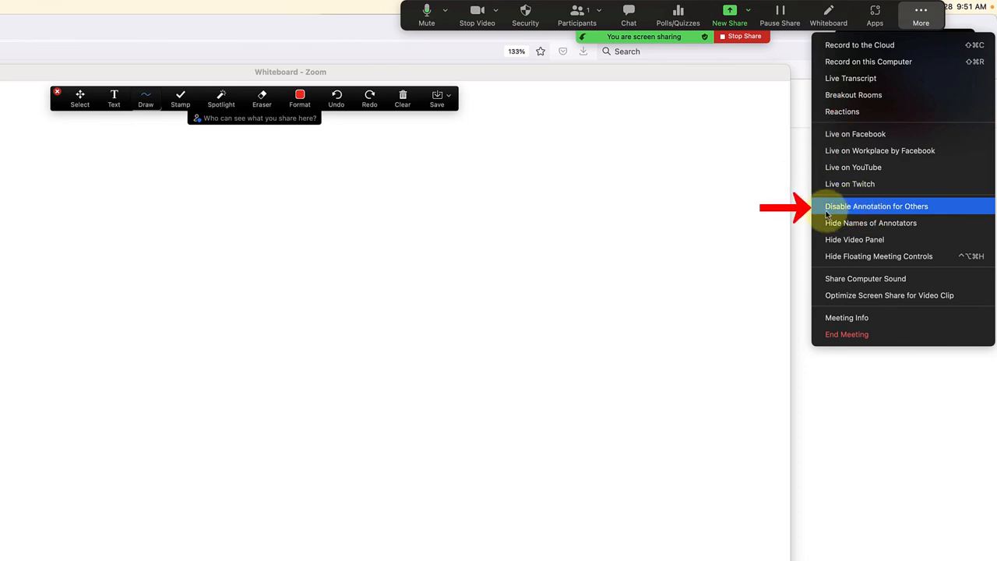
mouse_move(892, 212)
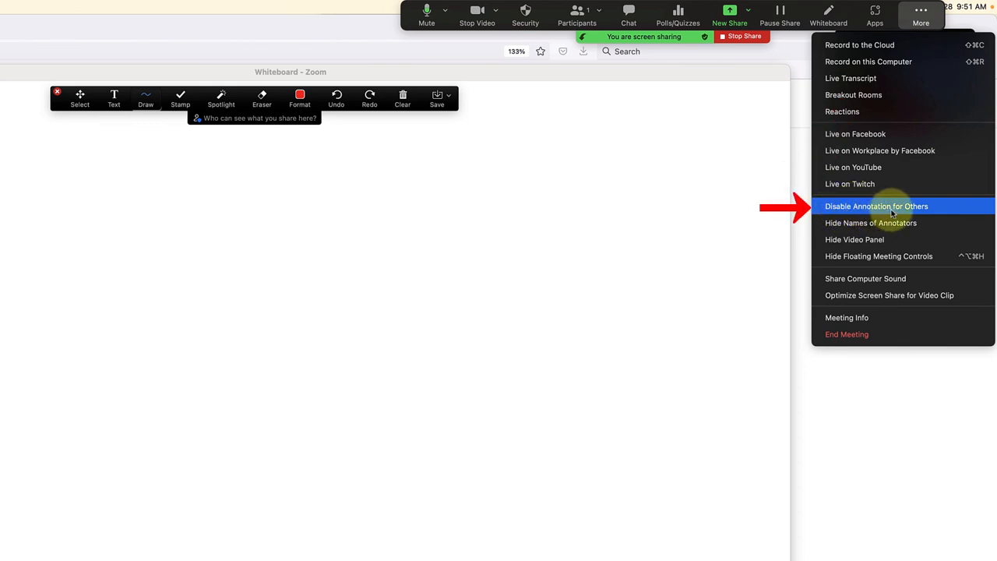